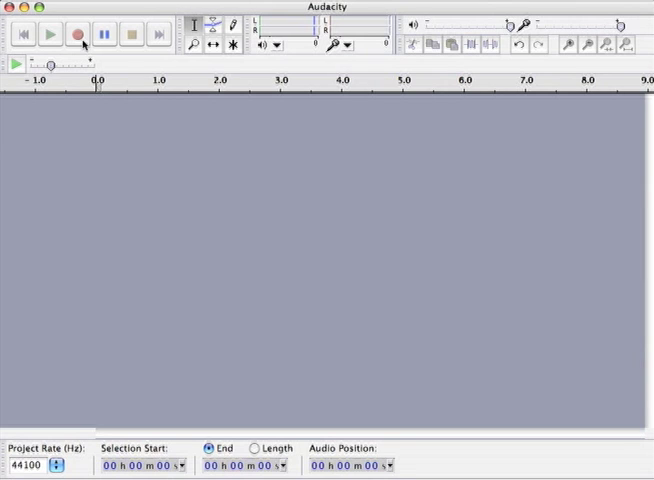
- Record the first voiceover, about six seconds of speech, onto a new mono track
{"action": "left_click", "coordinate": [76, 32]}
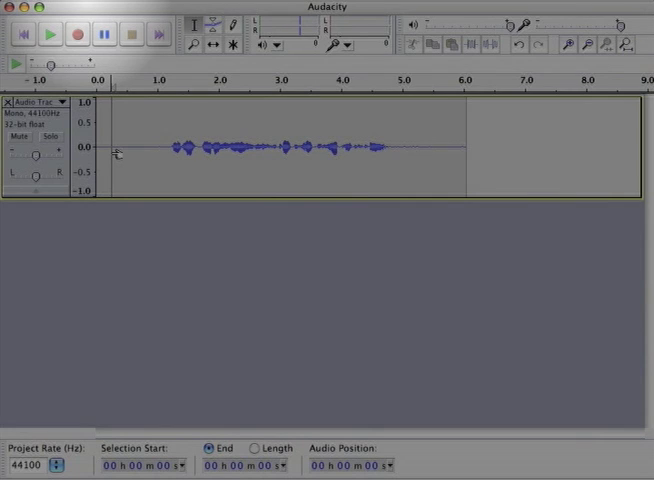
{"action": "left_click", "coordinate": [50, 32]}
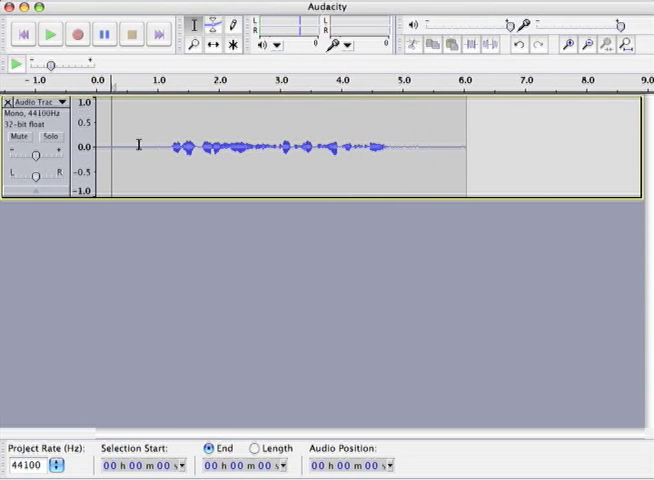
{"action": "mouse_move", "coordinate": [464, 144]}
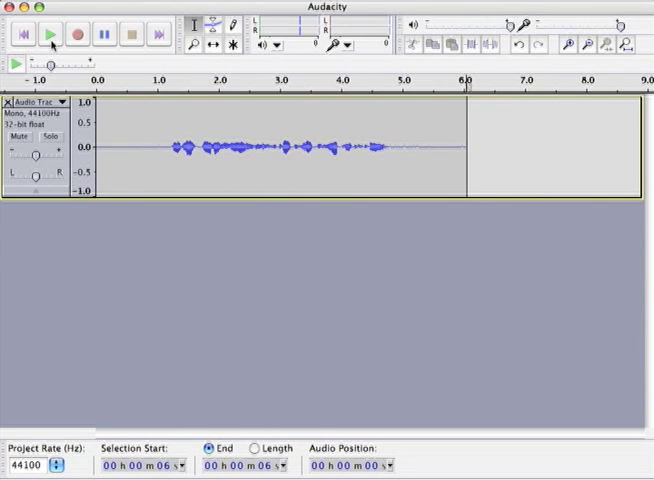
{"action": "mouse_move", "coordinate": [76, 32]}
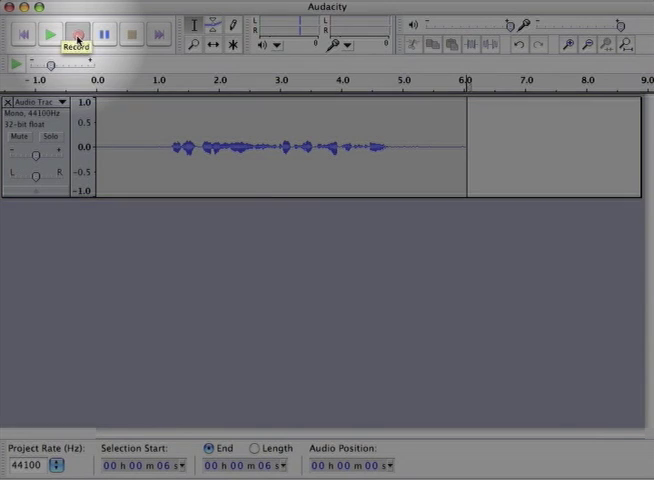
- Record the second voiceover after the first, then begin recording the third
{"action": "left_click", "coordinate": [76, 32]}
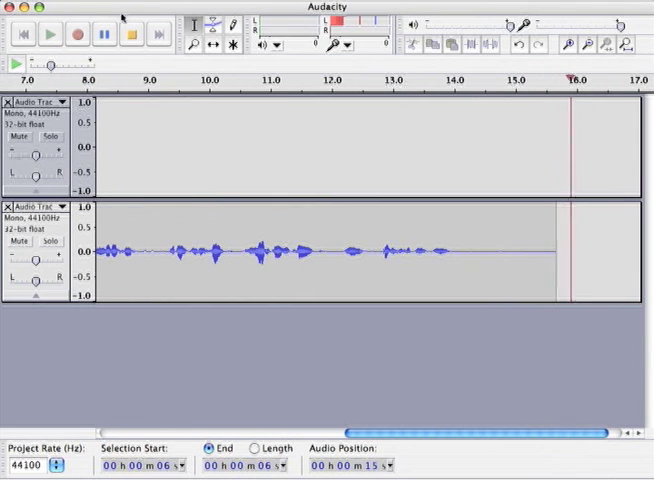
{"action": "left_click", "coordinate": [132, 32]}
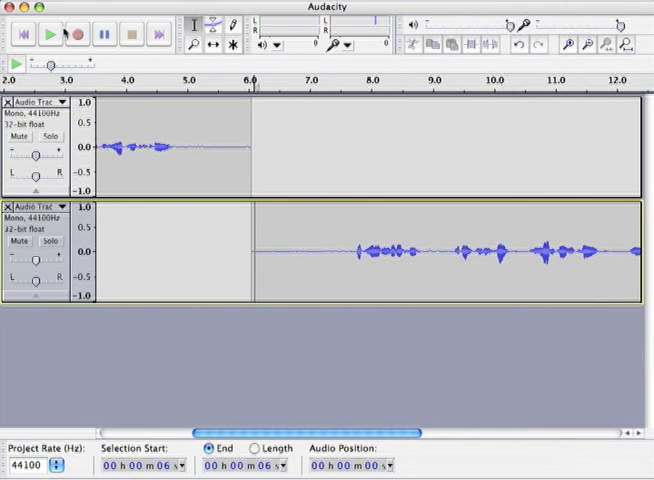
{"action": "left_click", "coordinate": [48, 34]}
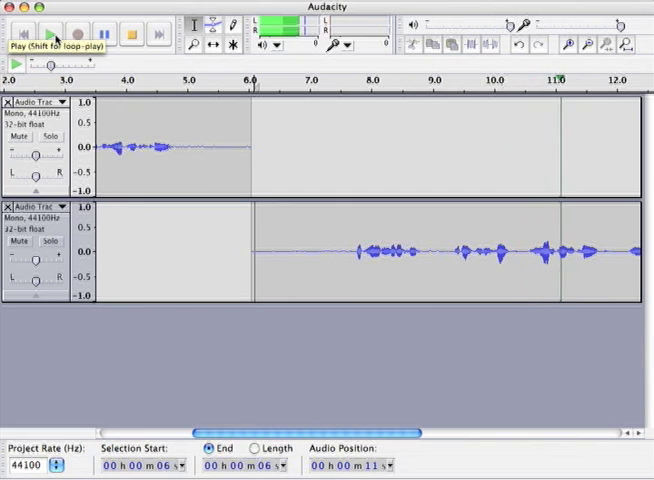
{"action": "left_click", "coordinate": [50, 32]}
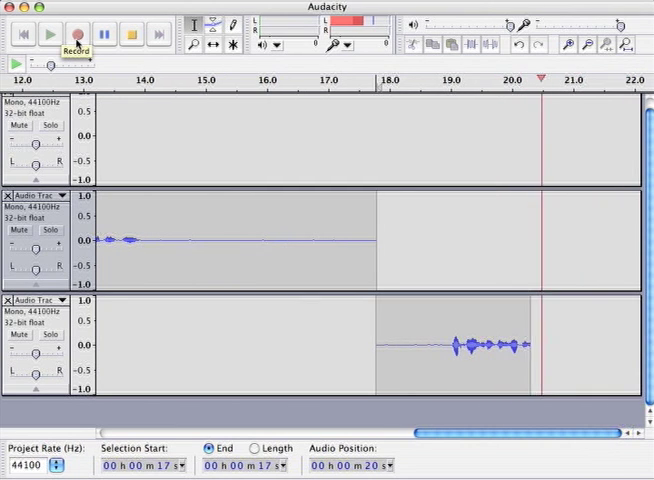
- Finish the third voiceover track and begin recording the fourth after it
{"action": "left_click", "coordinate": [128, 32]}
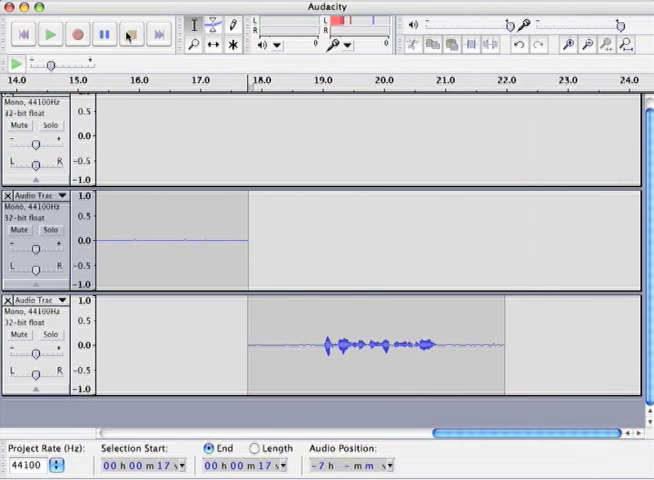
{"action": "left_click", "coordinate": [128, 32]}
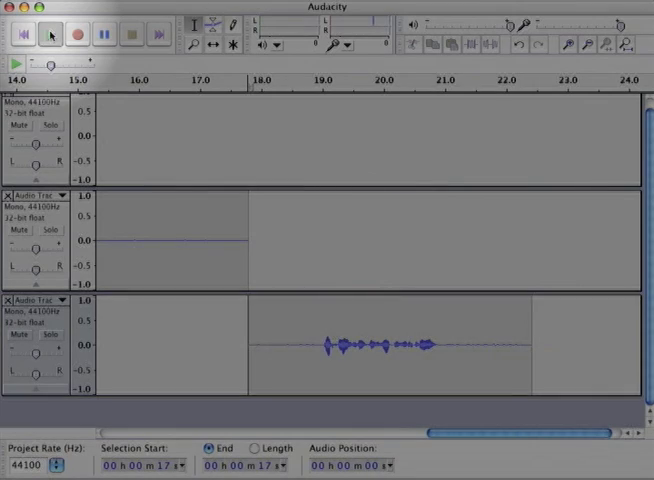
{"action": "left_click", "coordinate": [20, 32]}
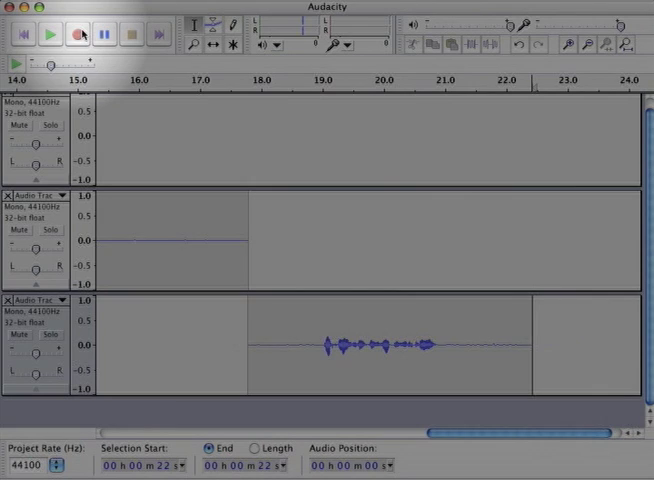
{"action": "left_click", "coordinate": [78, 32]}
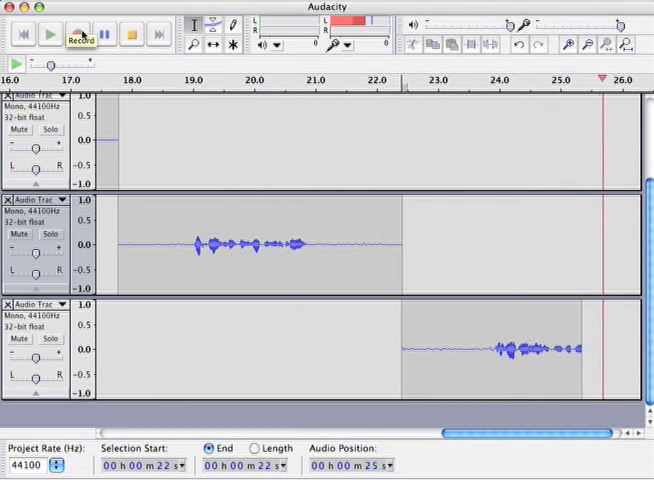
- Finish recording the fourth voiceover, leaving four tracks in sequence
{"action": "scroll", "scroll_direction": "right", "scroll_amount": 3}
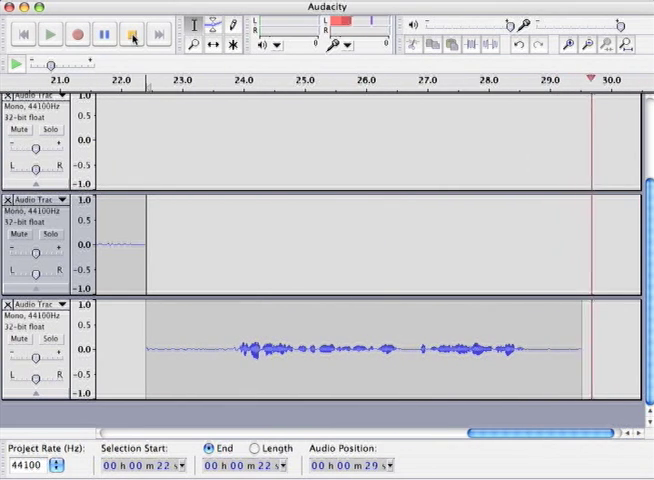
{"action": "left_click", "coordinate": [132, 32]}
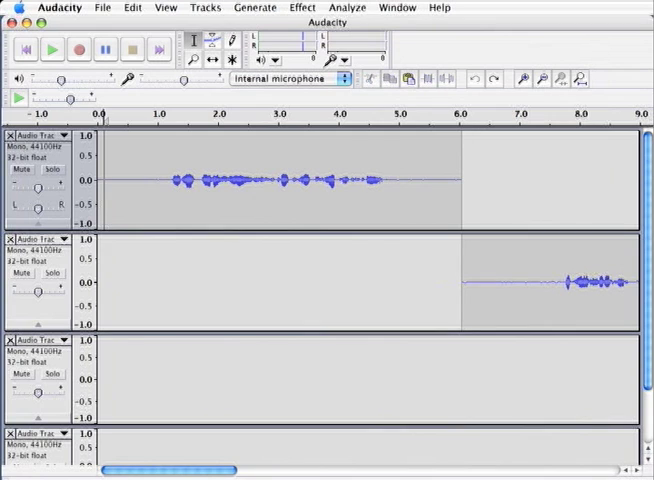
{"action": "mouse_move", "coordinate": [208, 382]}
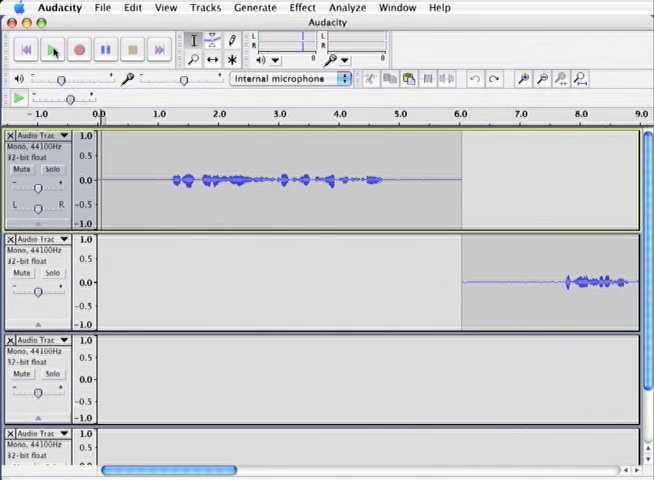
- Fit the four tracks to the window's full length and height via the View commands
{"action": "left_click", "coordinate": [166, 8]}
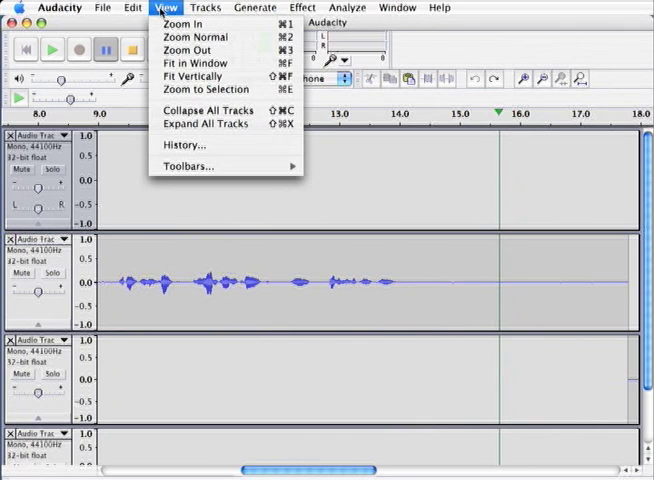
{"action": "mouse_move", "coordinate": [184, 24]}
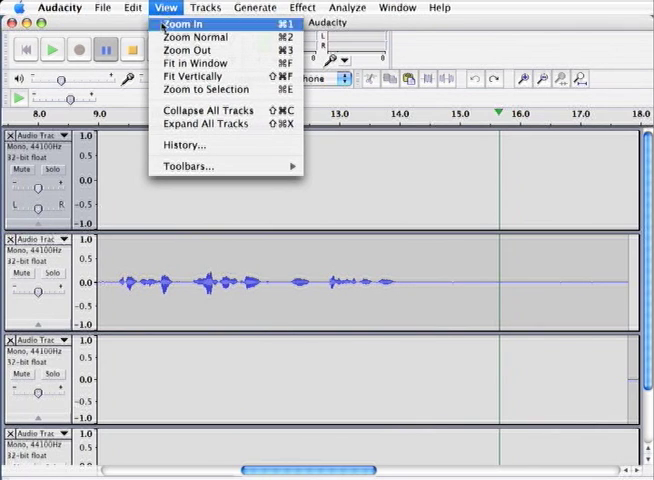
{"action": "mouse_move", "coordinate": [194, 64]}
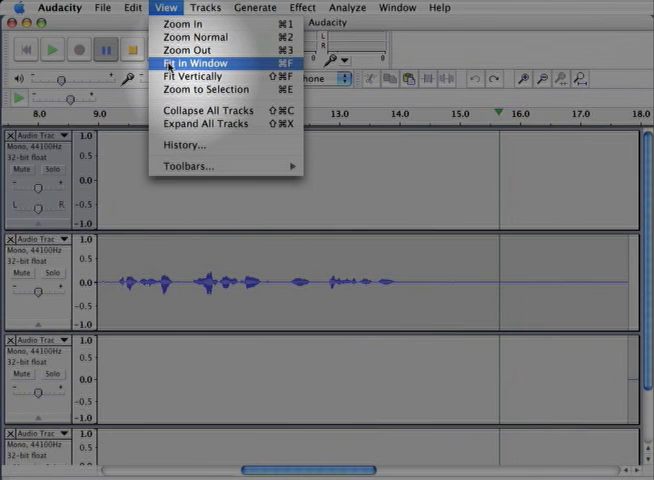
{"action": "left_click", "coordinate": [190, 64]}
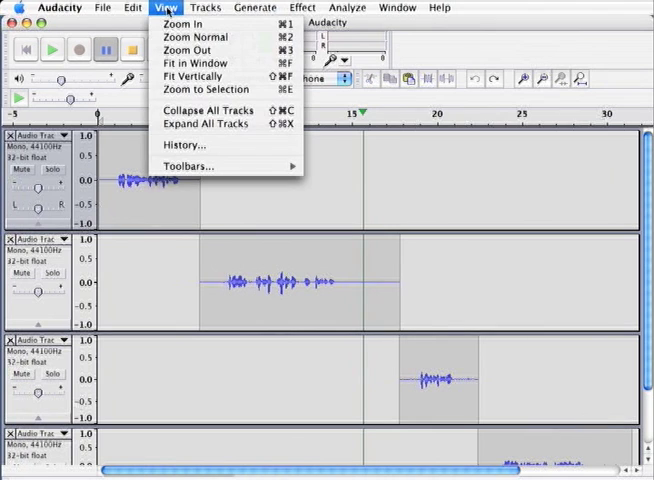
{"action": "mouse_move", "coordinate": [192, 76]}
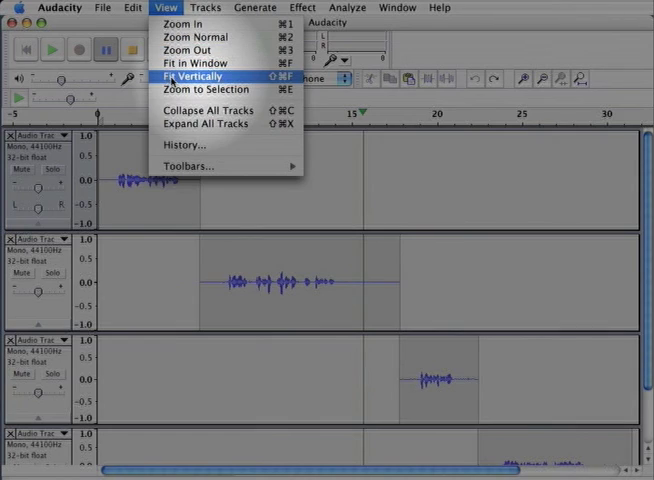
{"action": "left_click", "coordinate": [190, 76]}
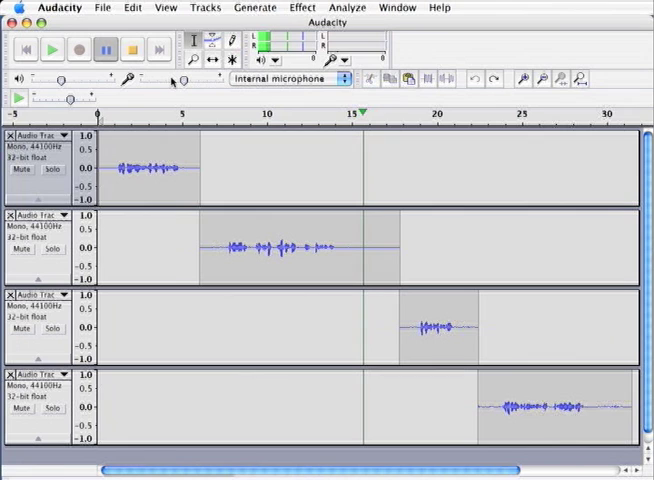
{"action": "mouse_move", "coordinate": [122, 62]}
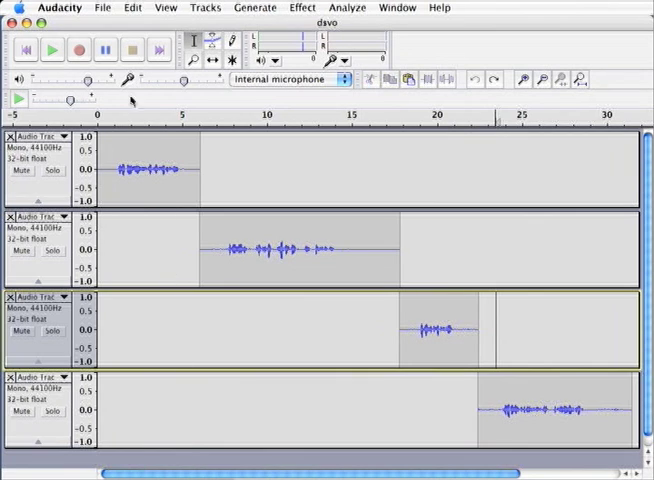
- Start an export of the project from the File menu with WAV format chosen
{"action": "left_click", "coordinate": [100, 8]}
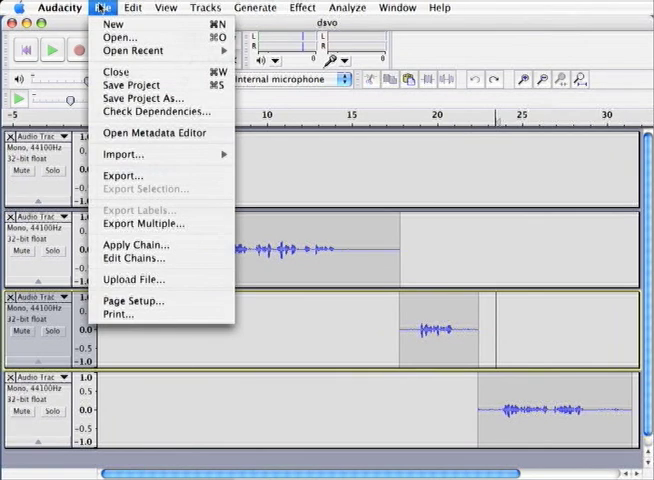
{"action": "mouse_move", "coordinate": [116, 72]}
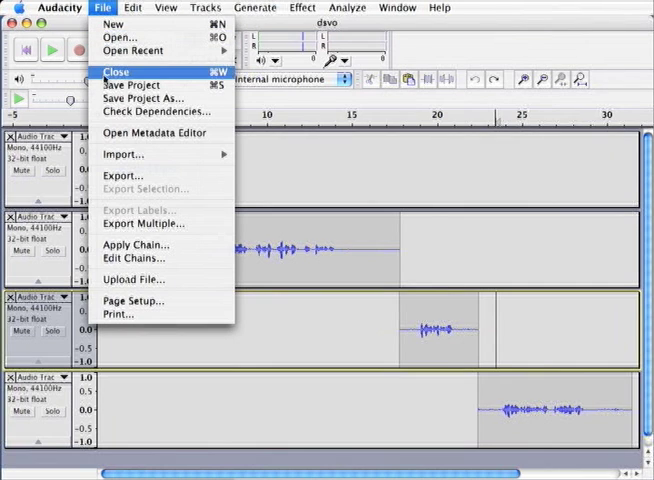
{"action": "mouse_move", "coordinate": [130, 84]}
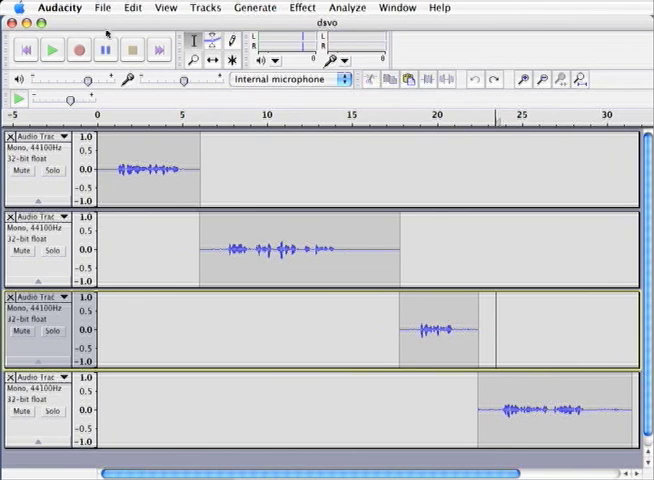
{"action": "left_click", "coordinate": [102, 8]}
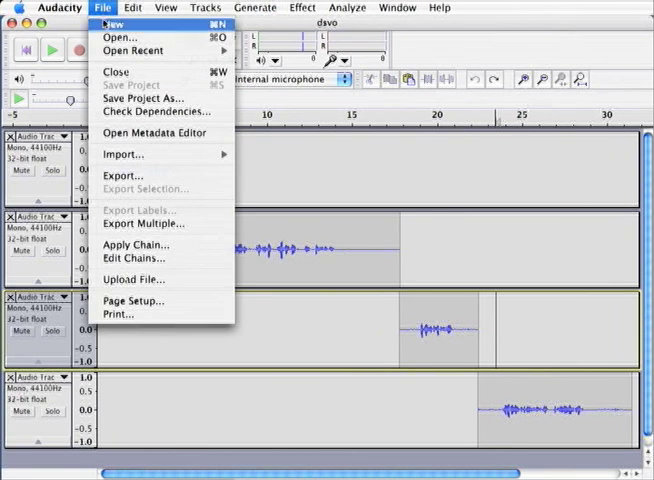
{"action": "mouse_move", "coordinate": [124, 176]}
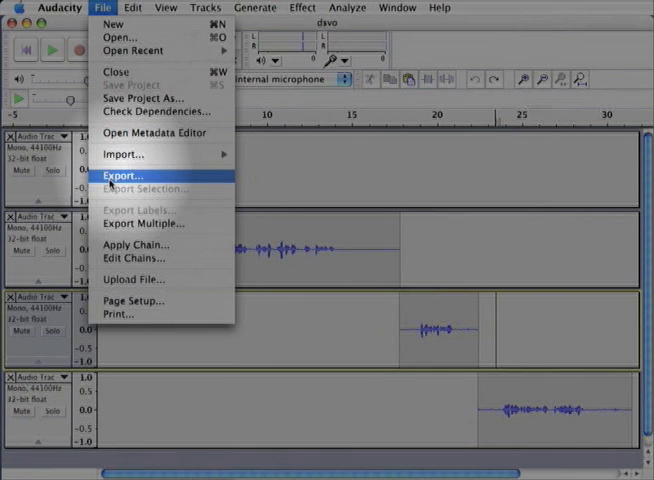
{"action": "left_click", "coordinate": [120, 176]}
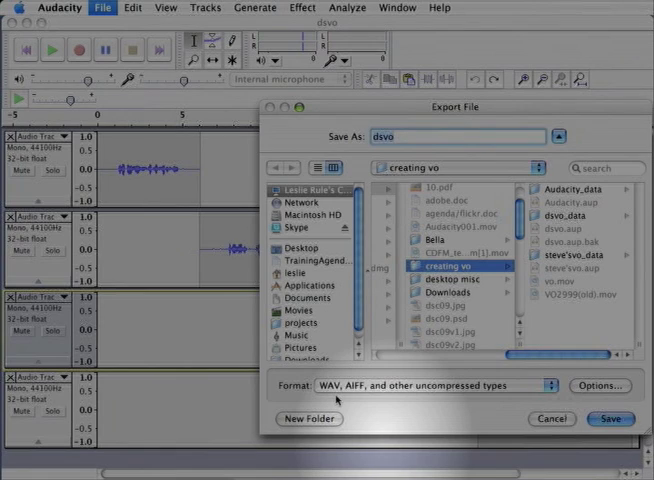
{"action": "mouse_move", "coordinate": [436, 402]}
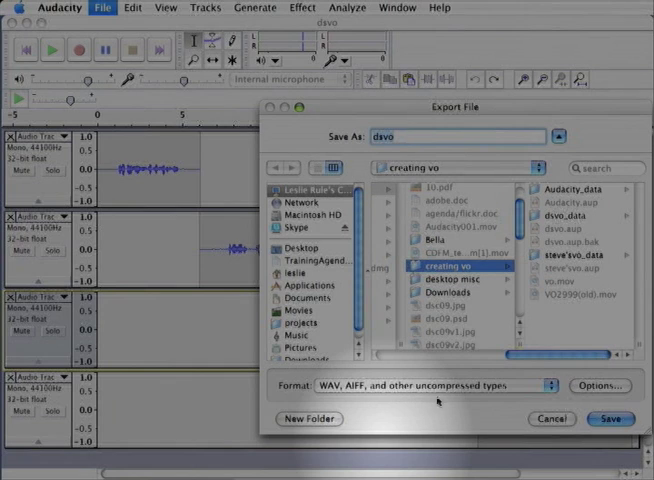
{"action": "mouse_move", "coordinate": [500, 400]}
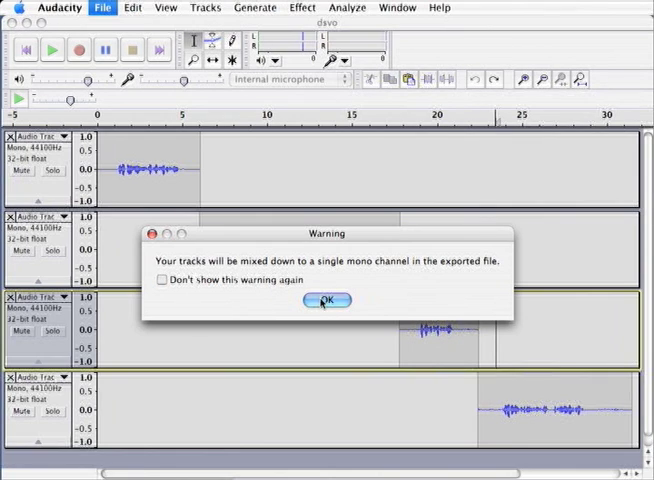
- Accept the mono mixdown warning so the four tracks export as davo.wav
{"action": "left_click", "coordinate": [324, 300]}
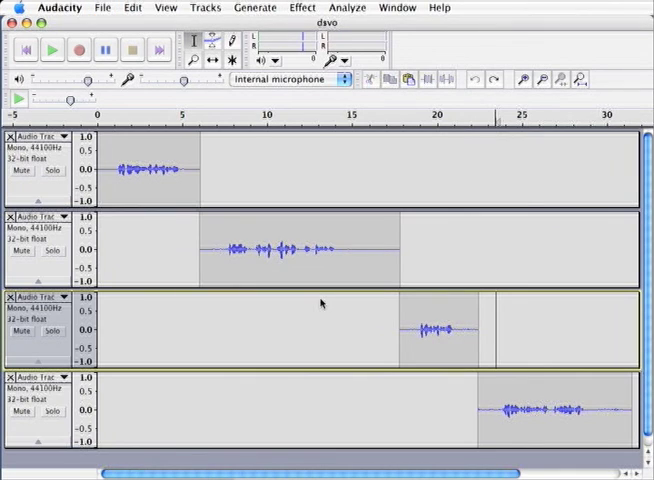
{"action": "mouse_move", "coordinate": [320, 300]}
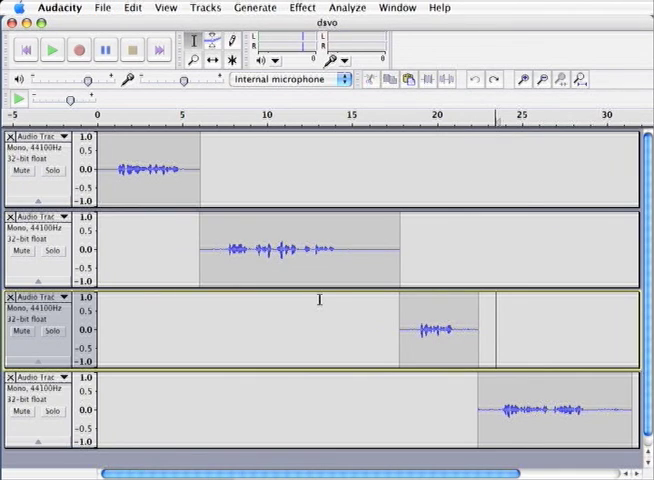